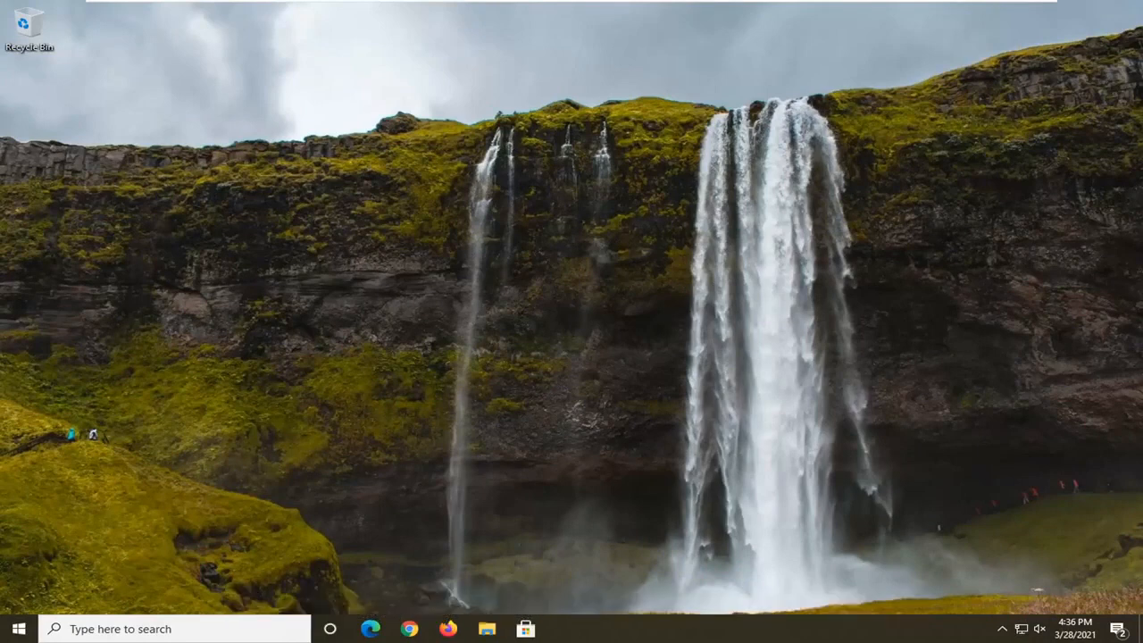
mouse_move(1021, 125)
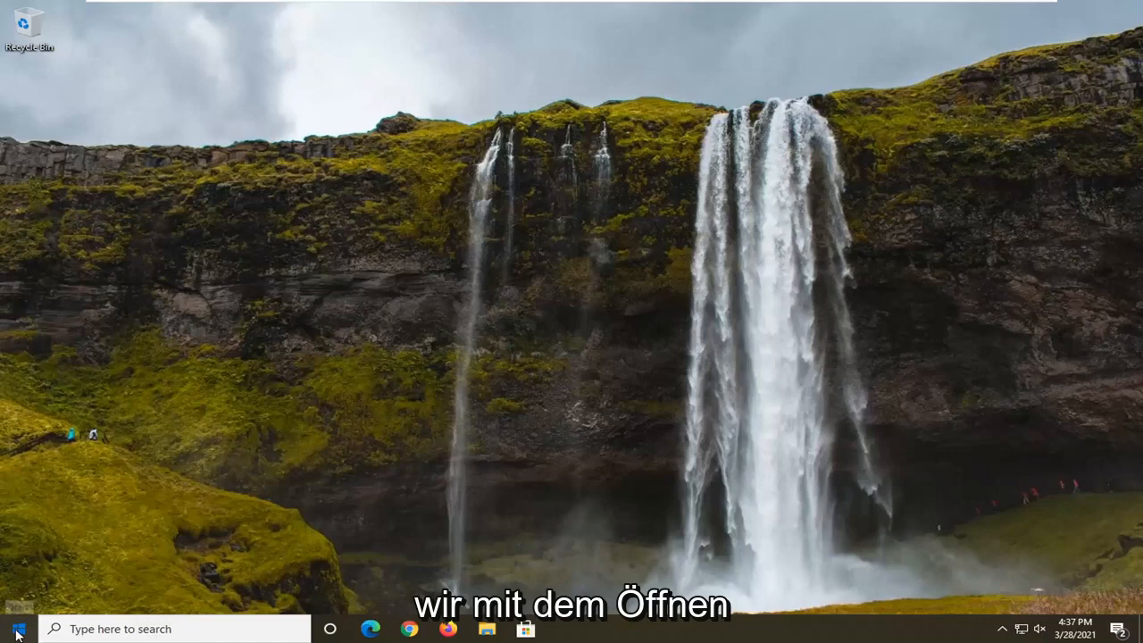
Launch Registry Editor as administrator from the Start search for 'rege'
text(regedit)
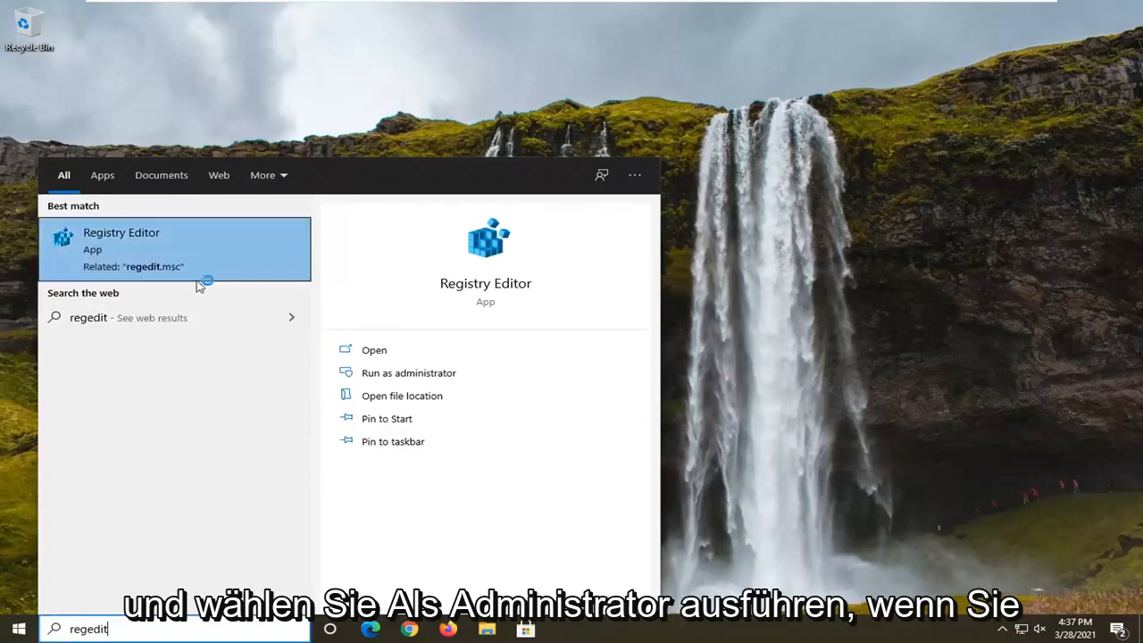
click(407, 374)
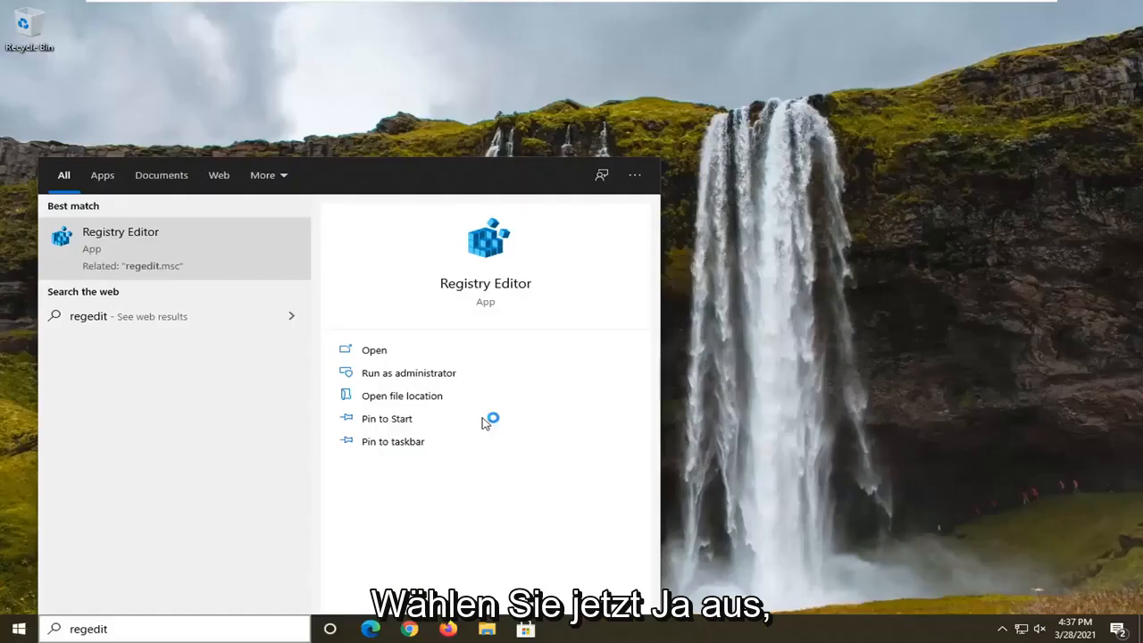
click(408, 373)
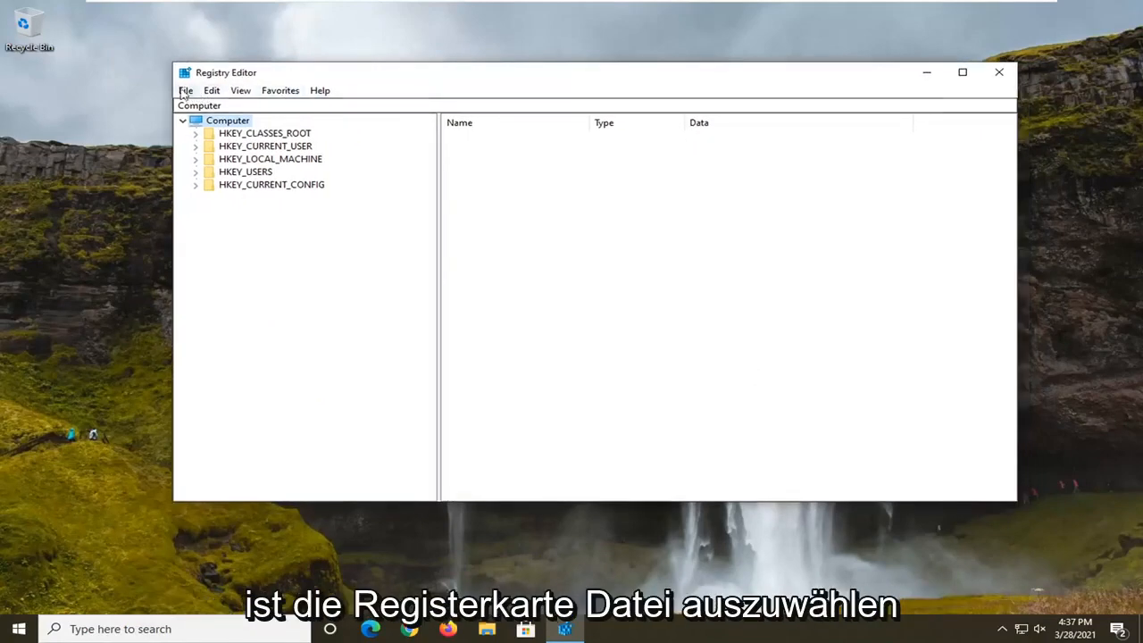
Start a full-registry backup export via File > Export with Desktop as the save location
click(185, 89)
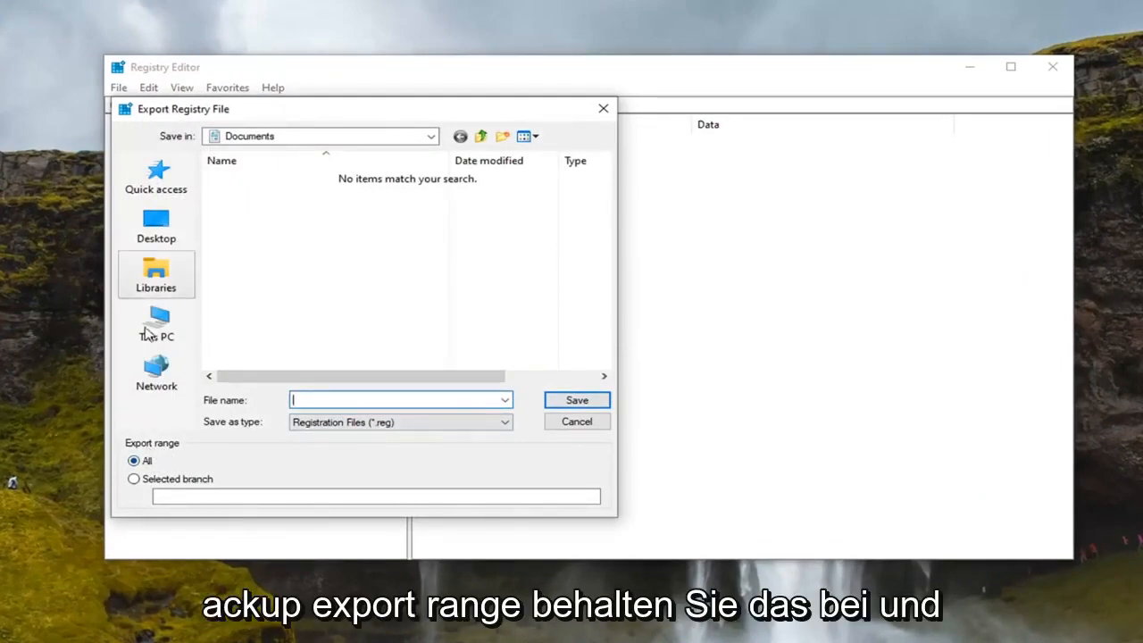
click(156, 225)
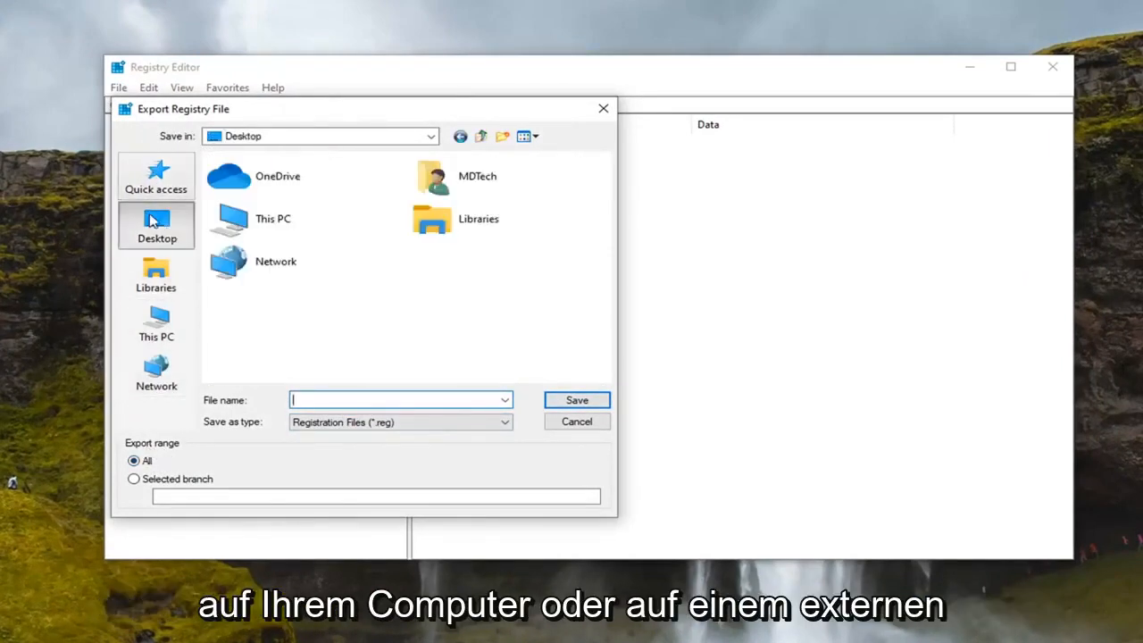
mouse_move(157, 241)
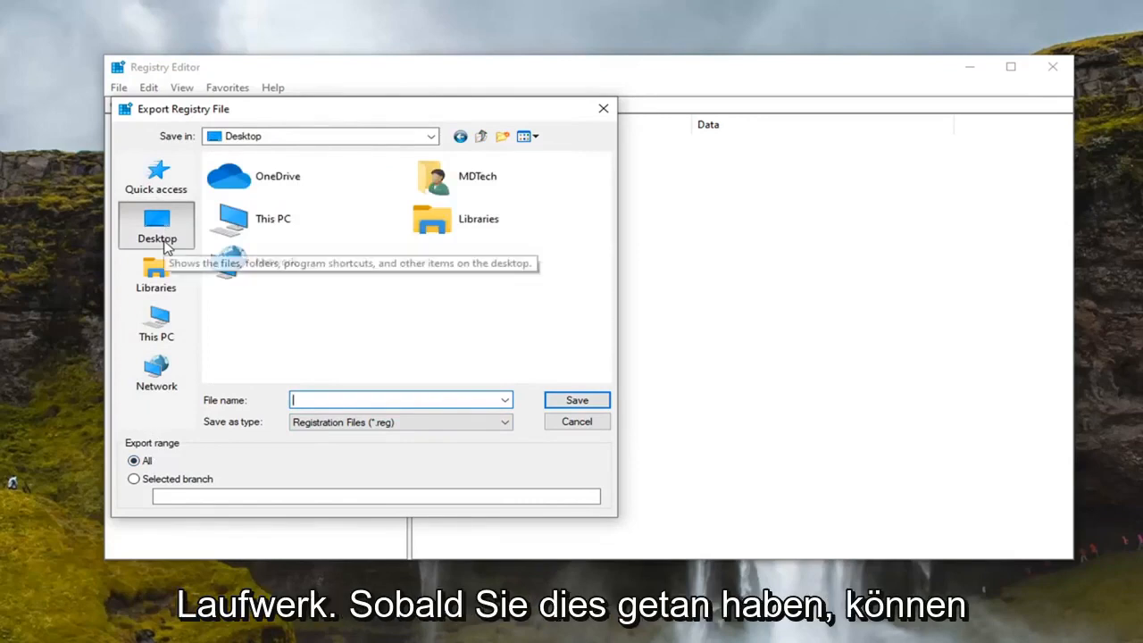
click(575, 421)
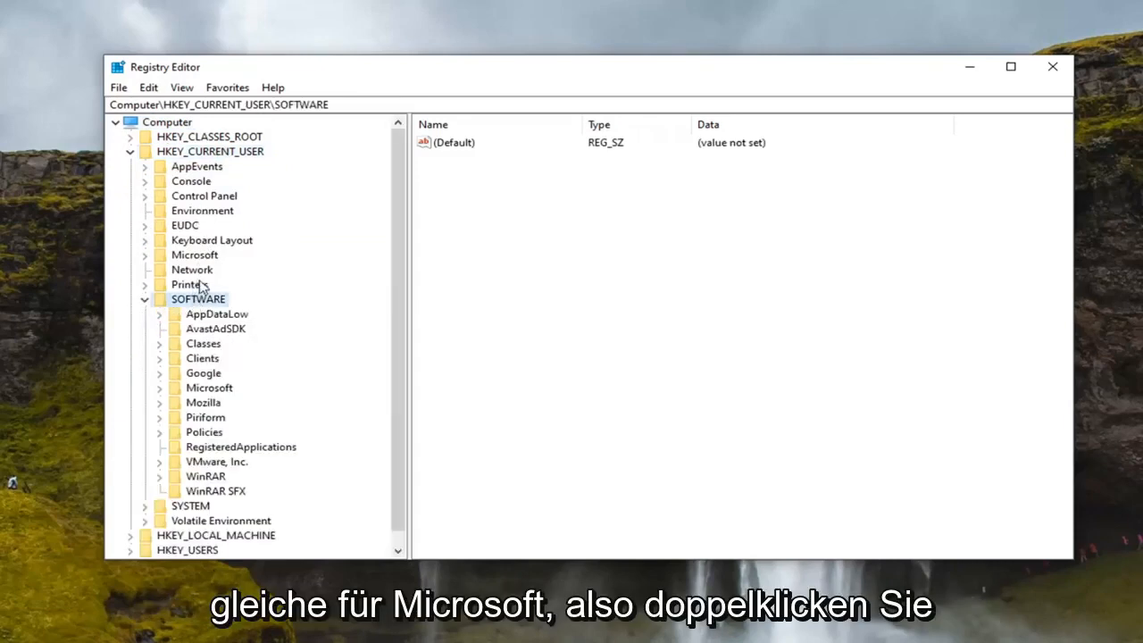
Navigate to HKEY_CURRENT_USER\SOFTWARE\Microsoft\Windows\CurrentVersion\Policies and bring up its context actions
double_click(209, 387)
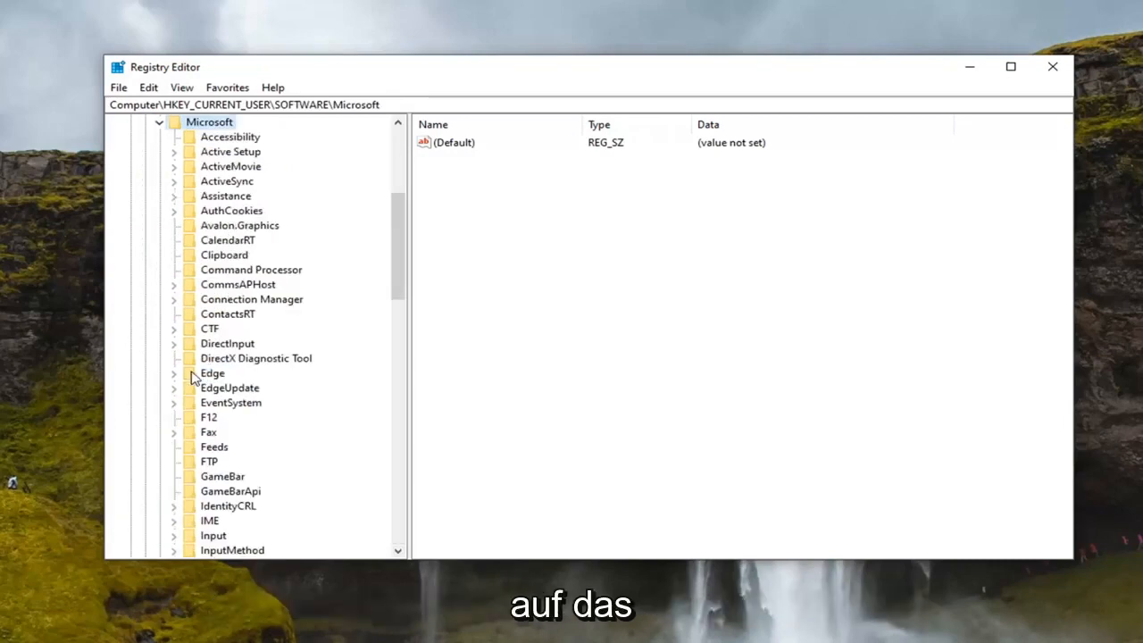
scroll(down, 3)
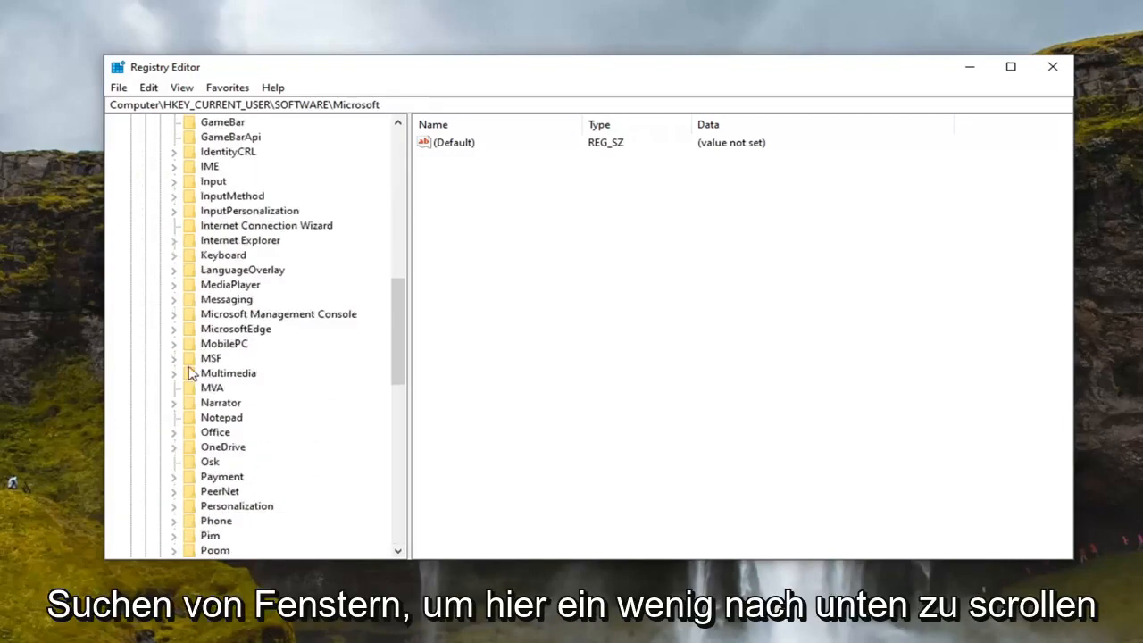
scroll(down, 3)
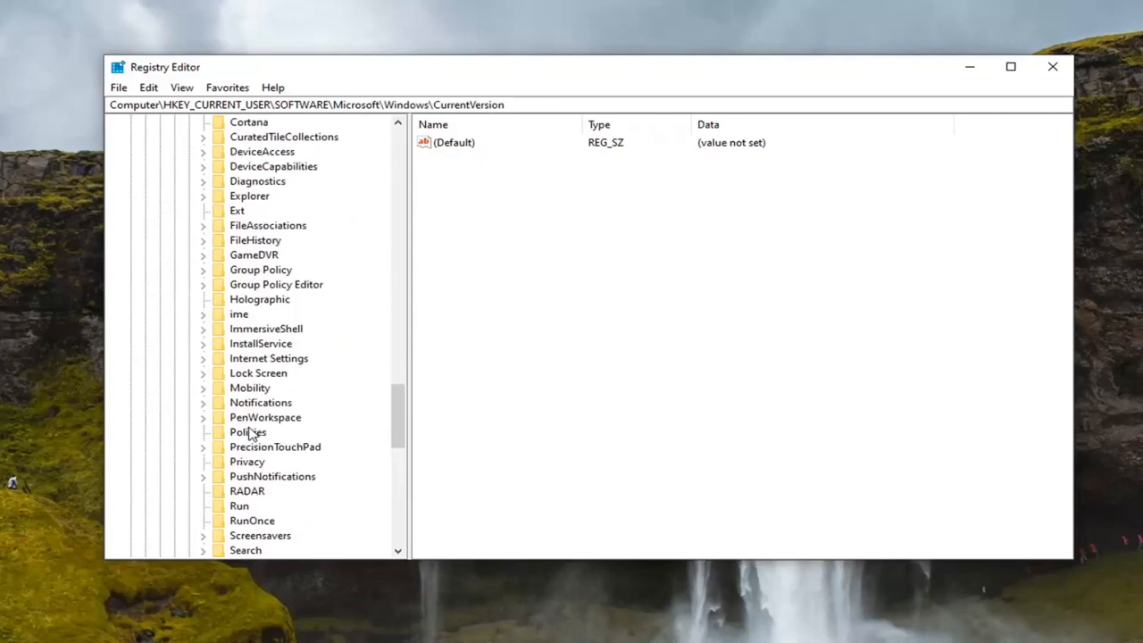
click(246, 430)
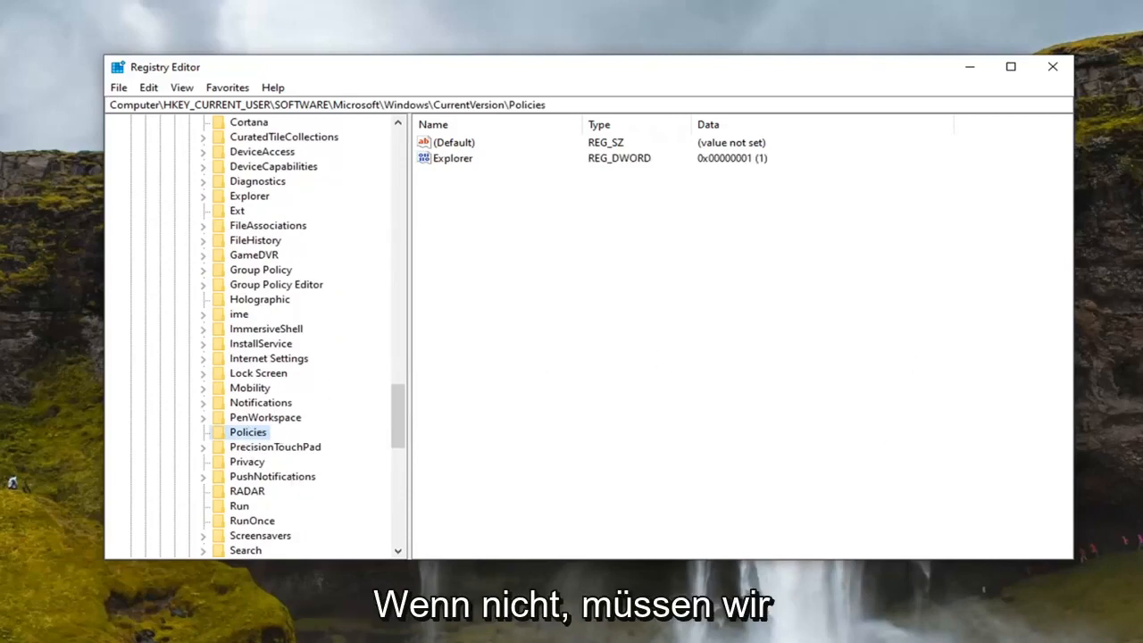
right_click(248, 431)
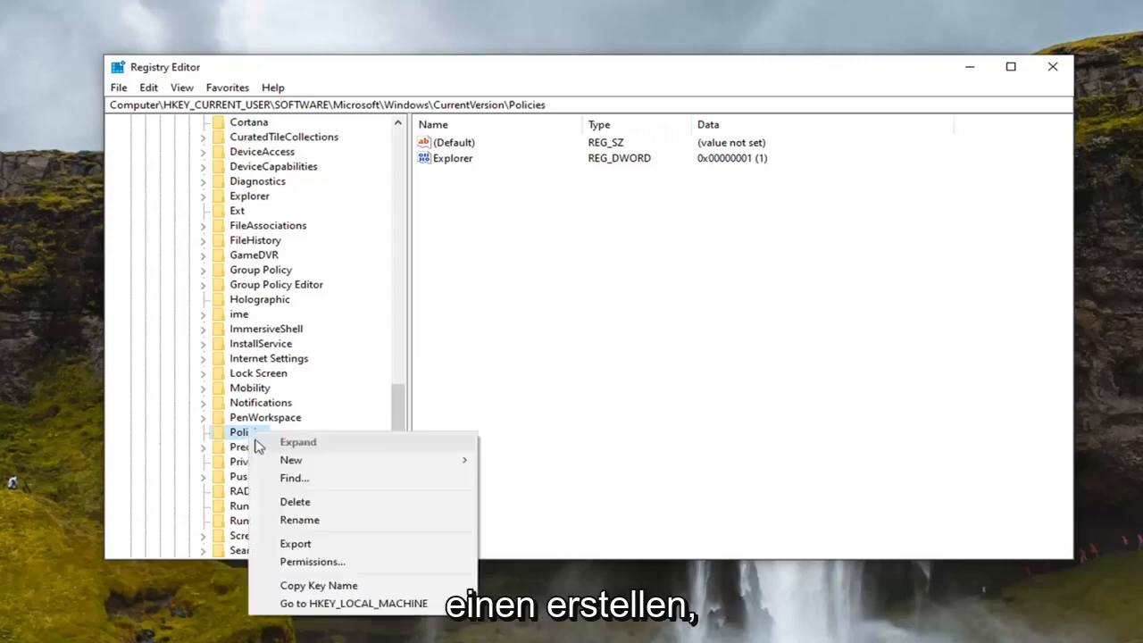
mouse_move(325, 482)
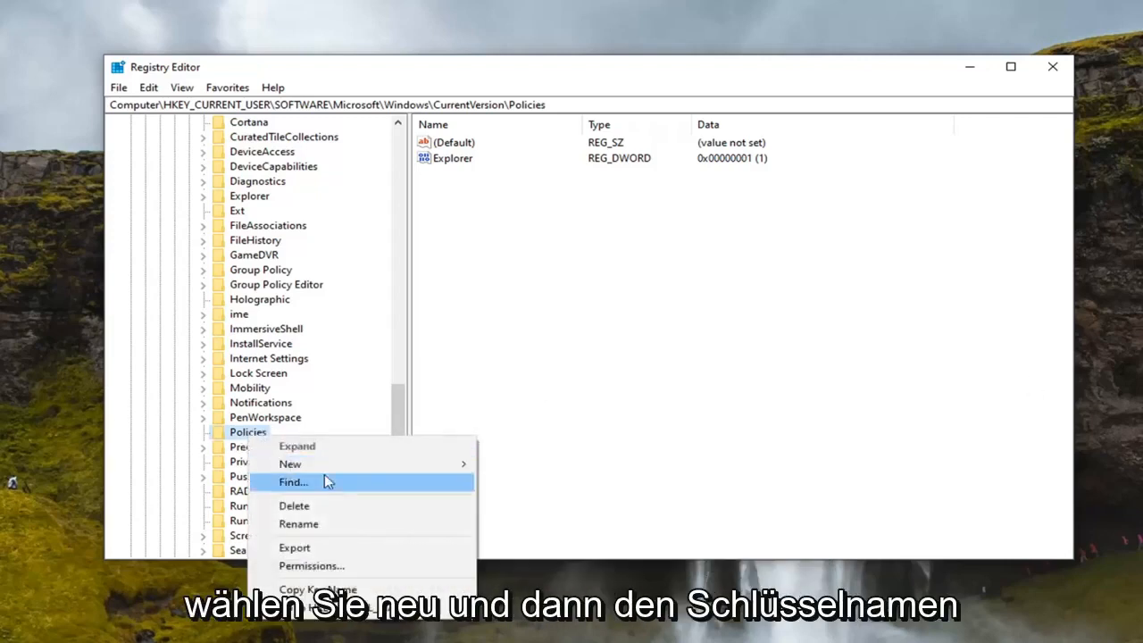
Create a new subkey named Explorer under Policies and select it
click(289, 465)
text(Explorer)
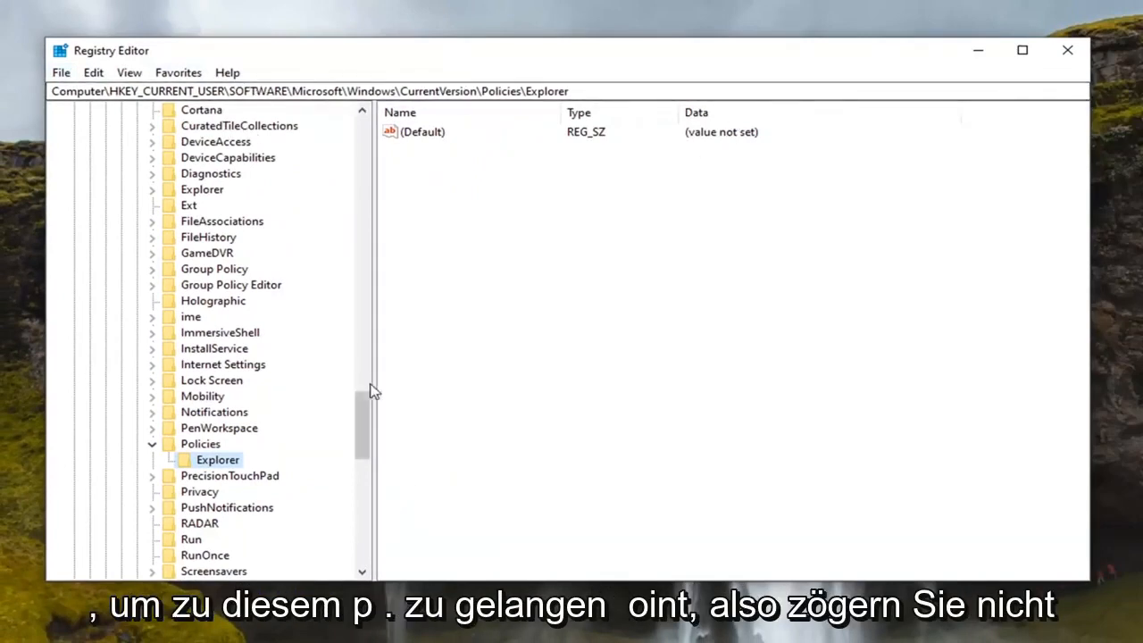
mouse_move(439, 386)
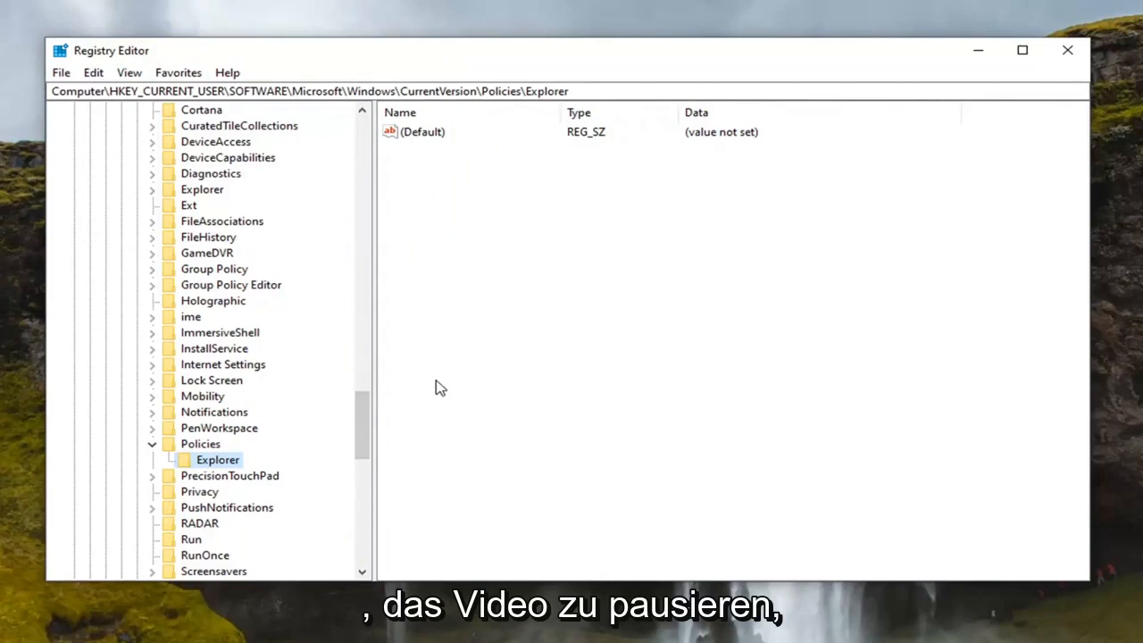
mouse_move(472, 328)
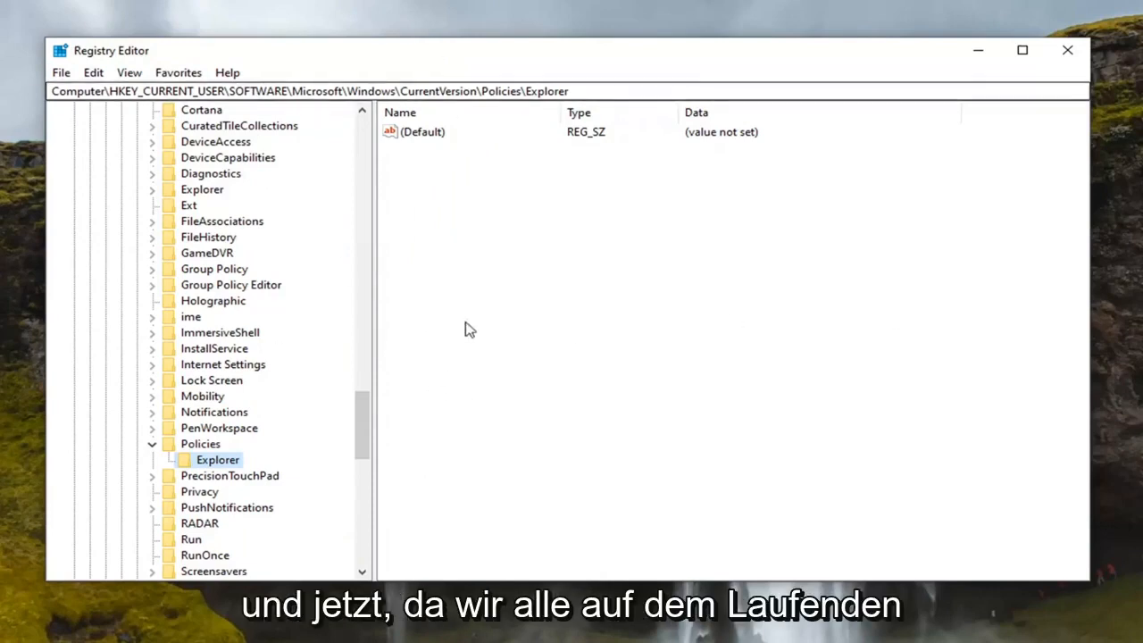
mouse_move(775, 307)
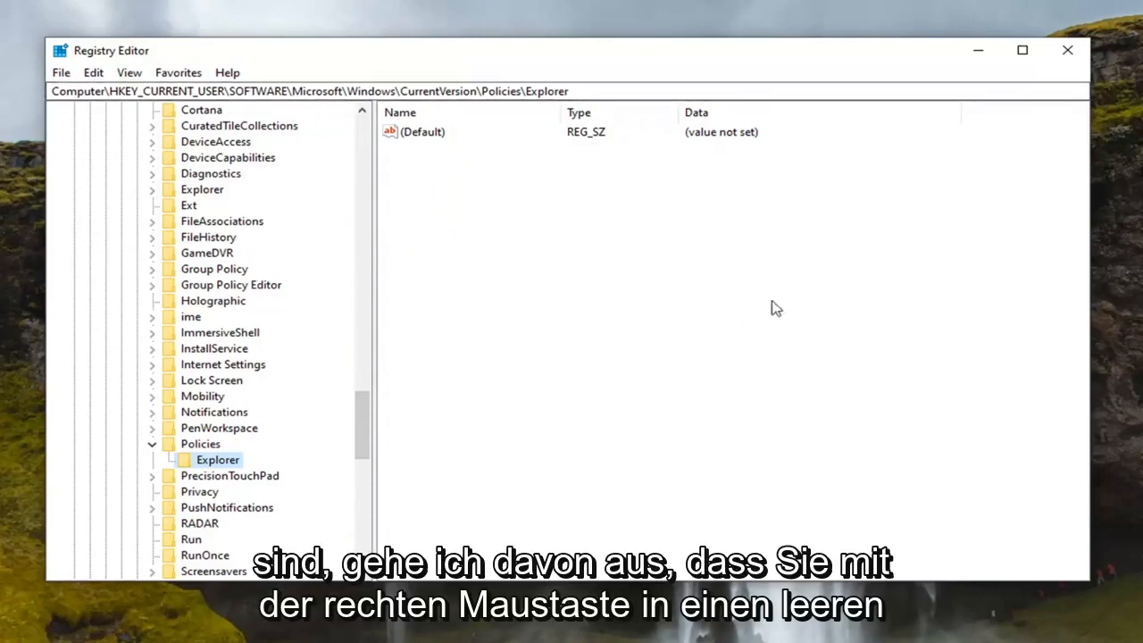
mouse_move(475, 211)
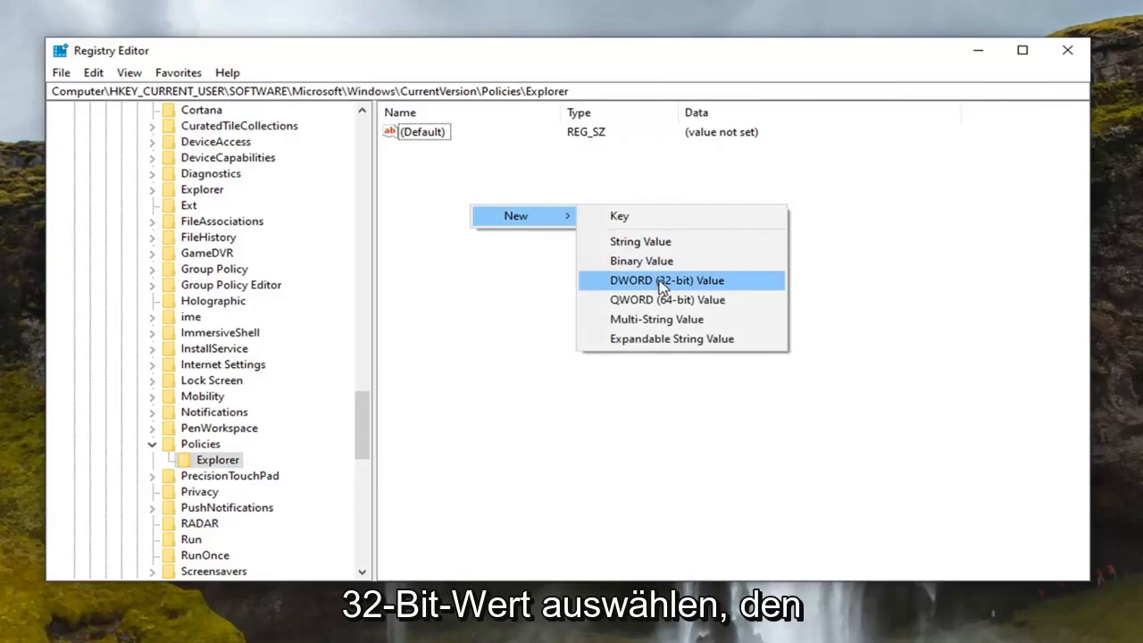
Add a new DWORD (32-bit) value named NoCDBurning inside the Explorer key
click(666, 278)
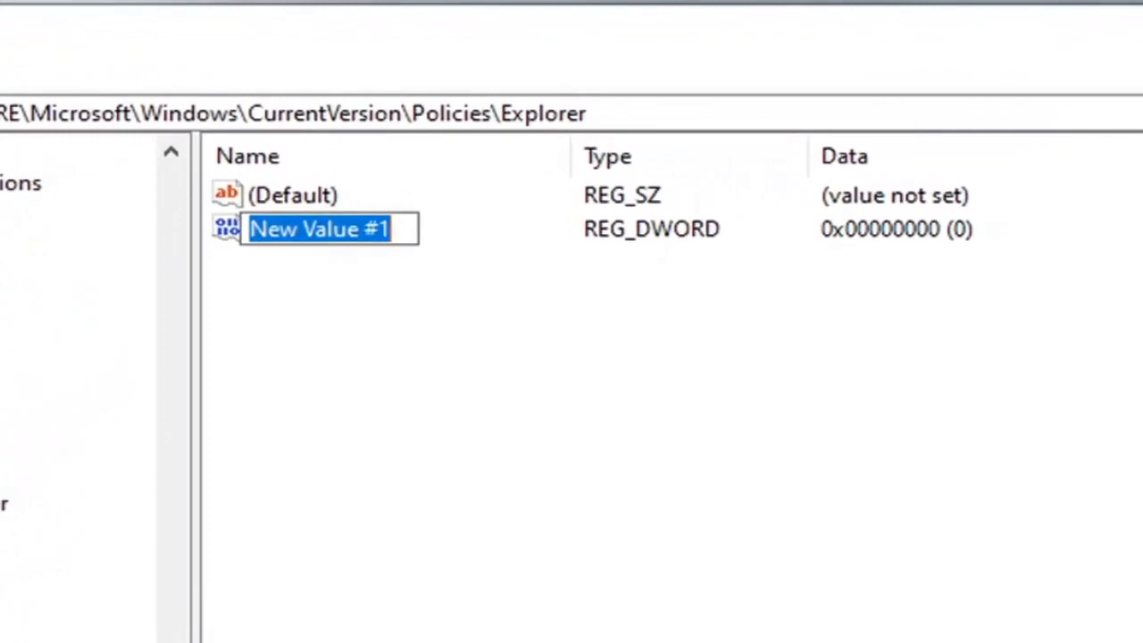
text(NoCD)
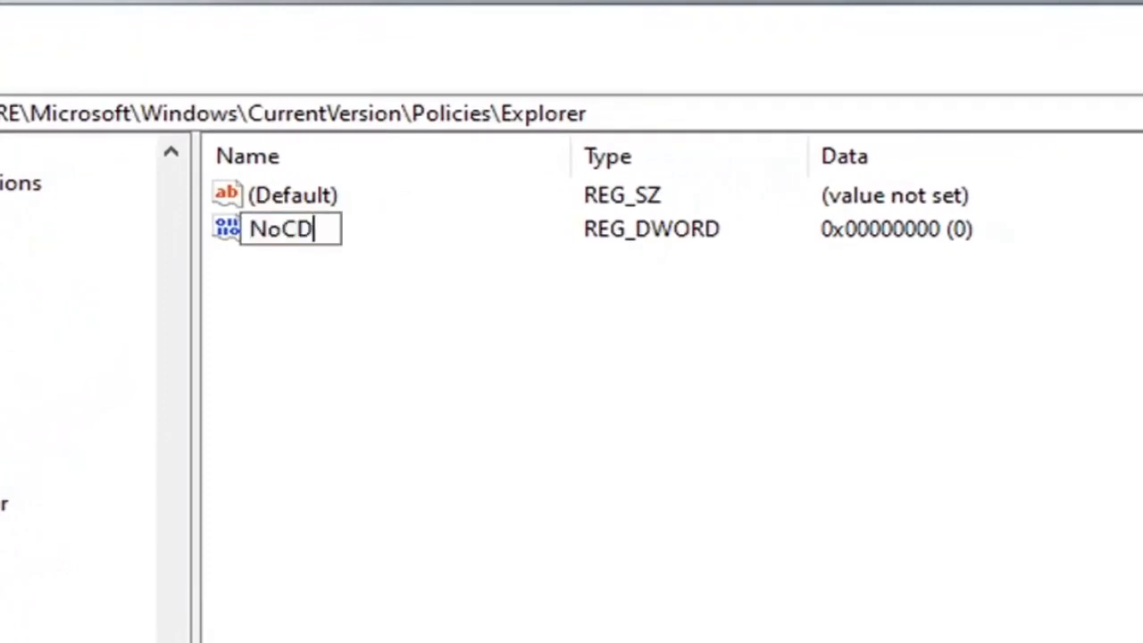
text(Burning)
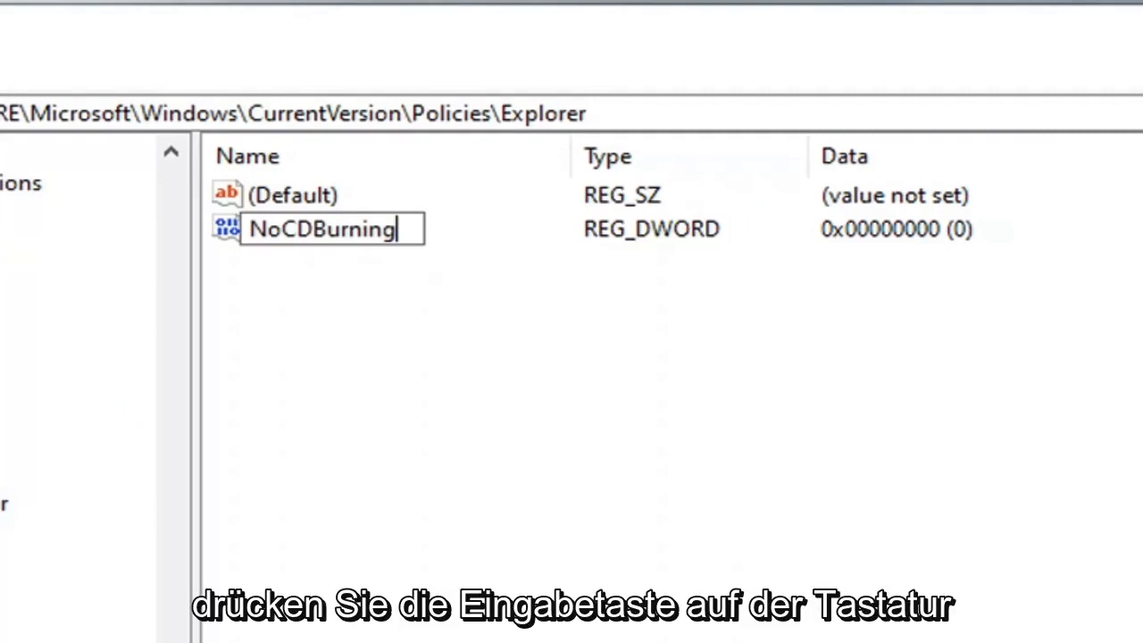
Give NoCDBurning a hexadecimal value data of 1 and confirm with OK
double_click(321, 228)
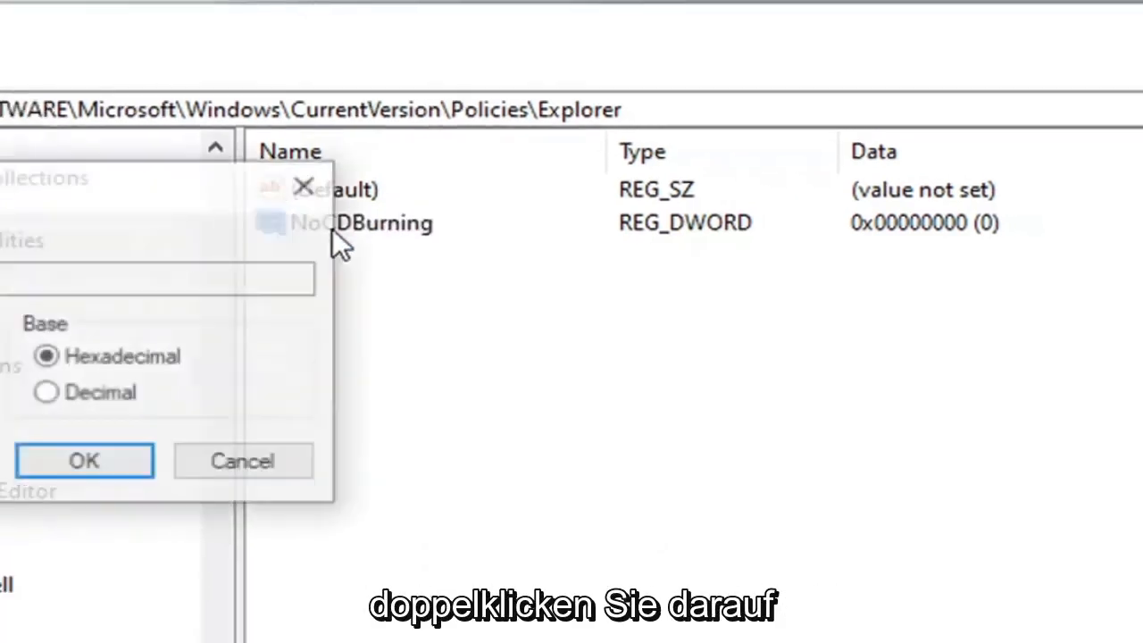
double_click(361, 221)
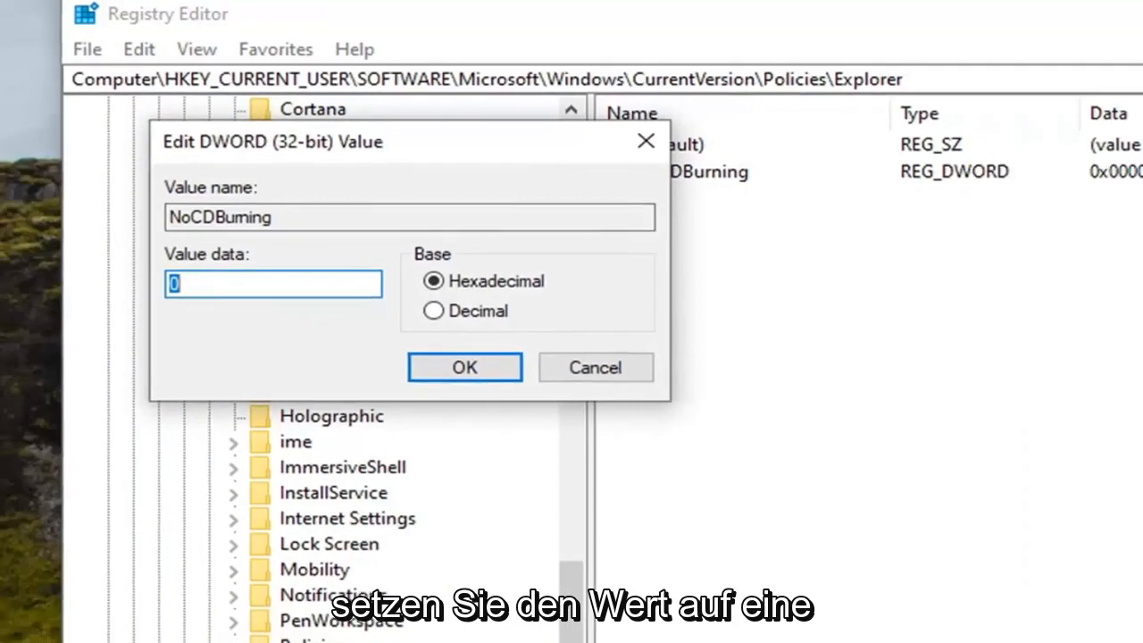
text(1)
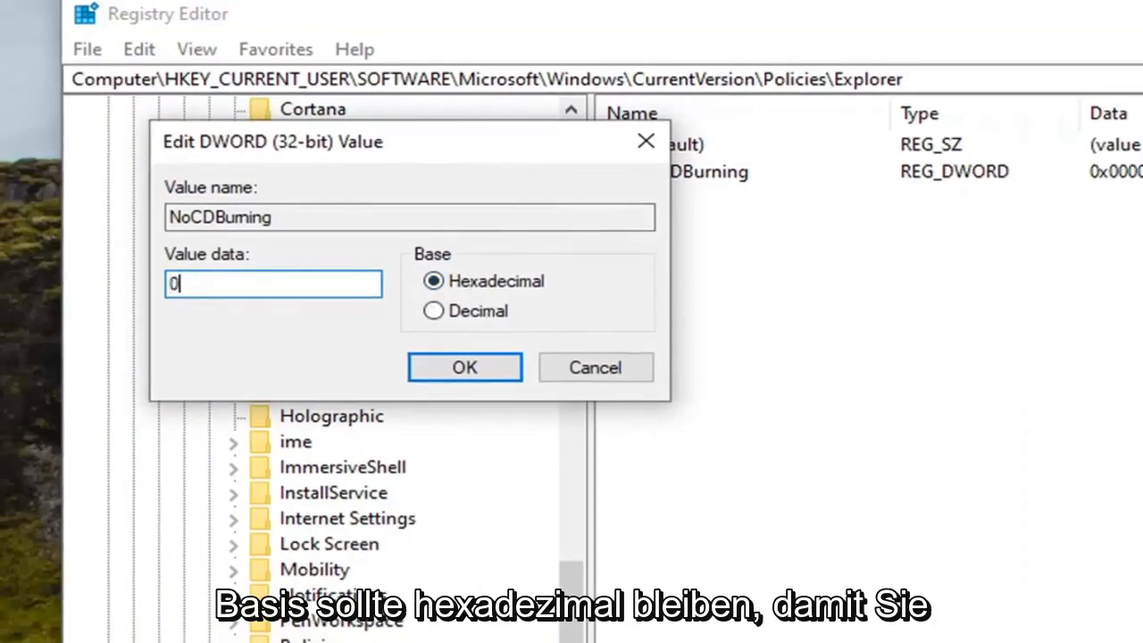
text(1)
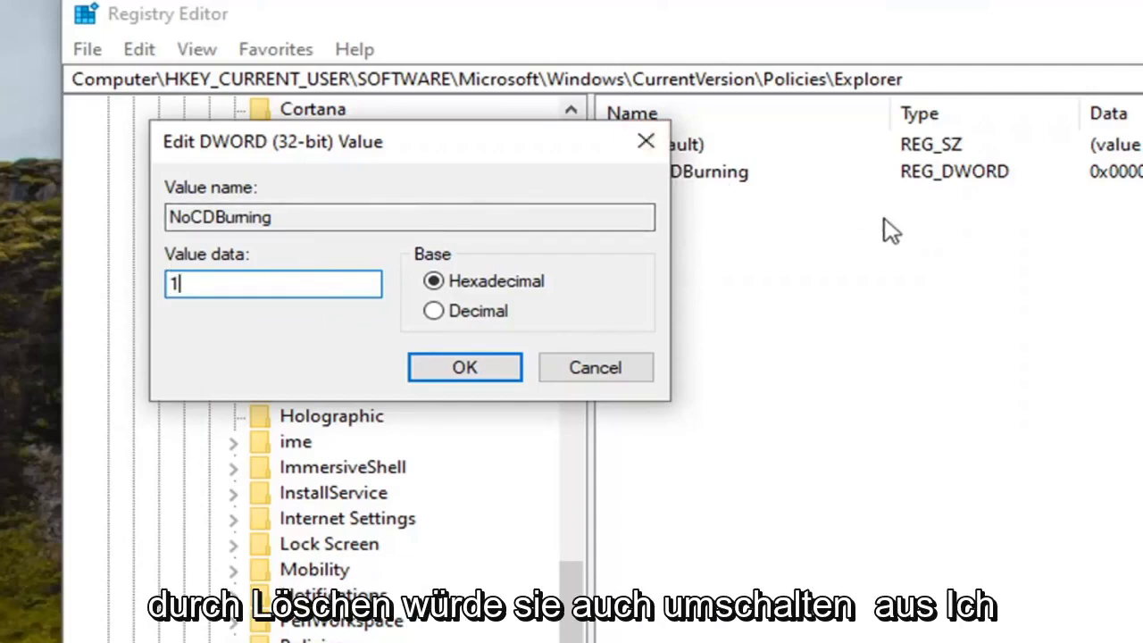
mouse_move(580, 98)
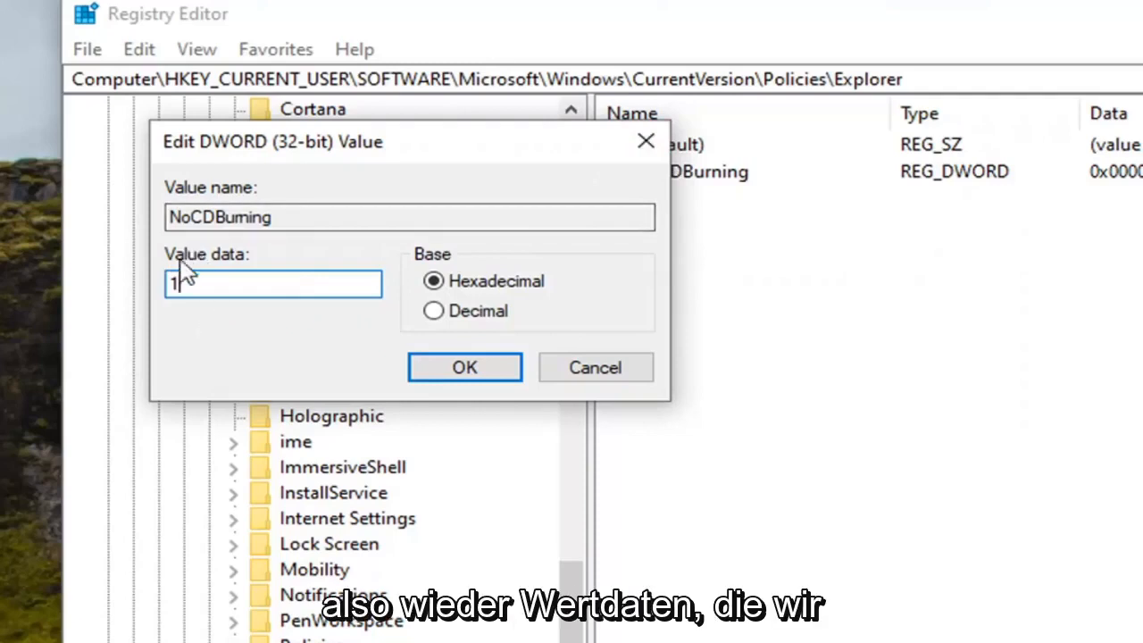
mouse_move(197, 308)
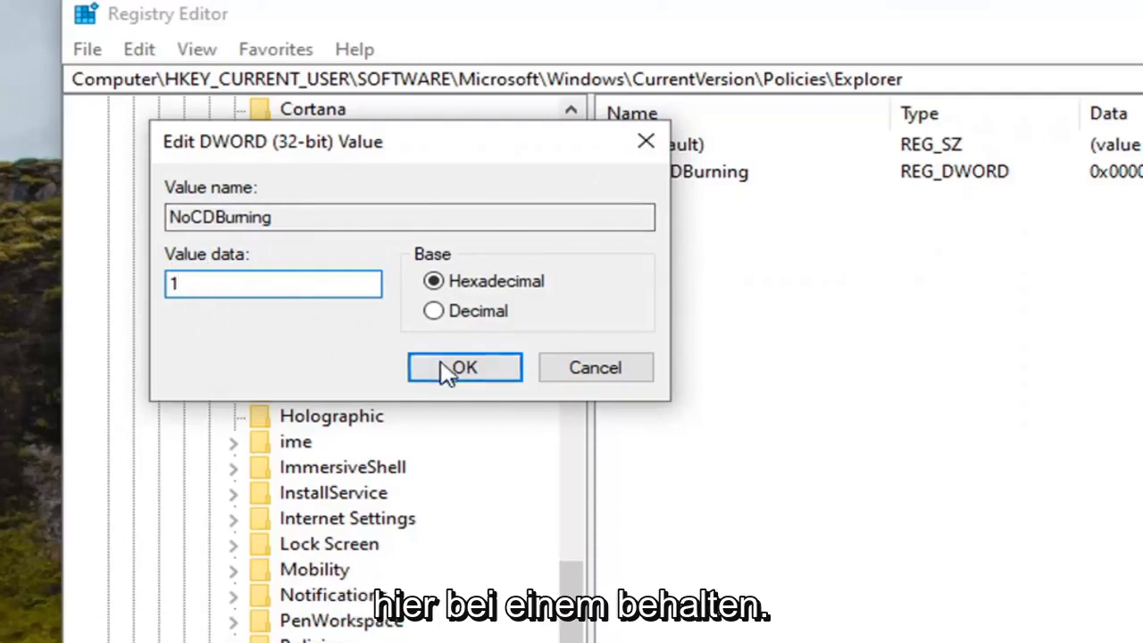
click(464, 368)
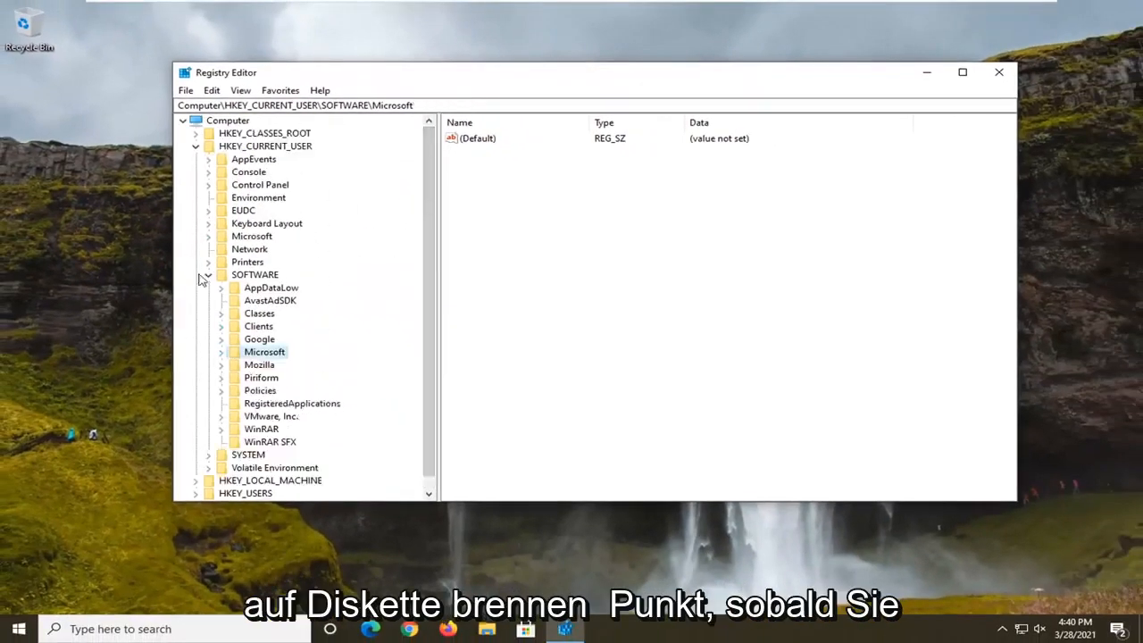
Collapse the HKEY_CURRENT_USER tree and close Registry Editor, leaving the desktop
click(207, 147)
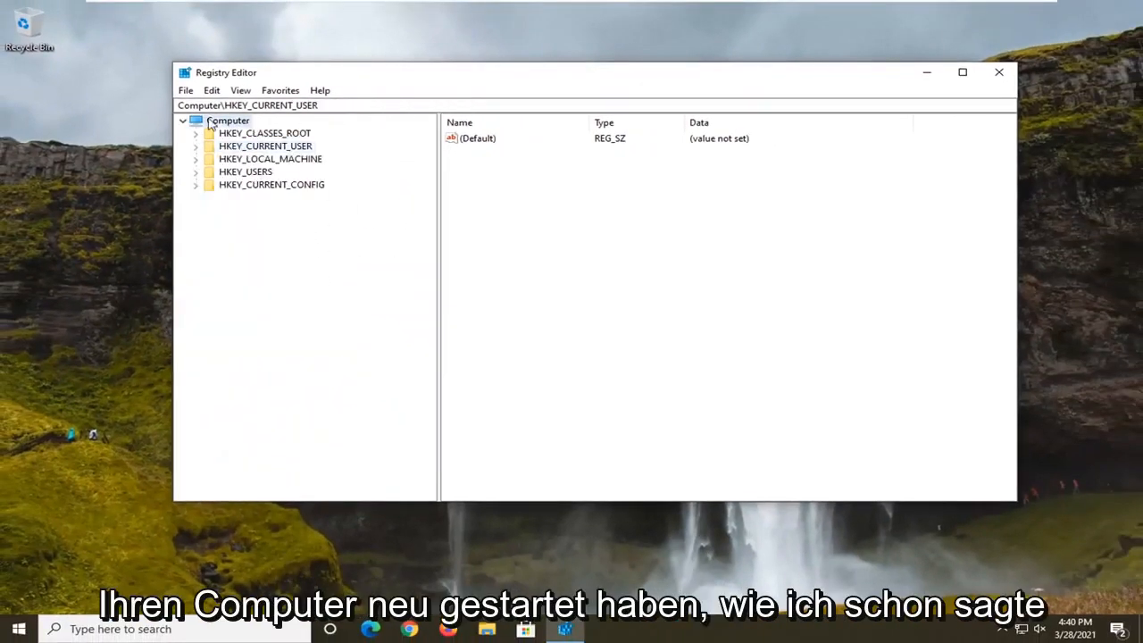
click(999, 72)
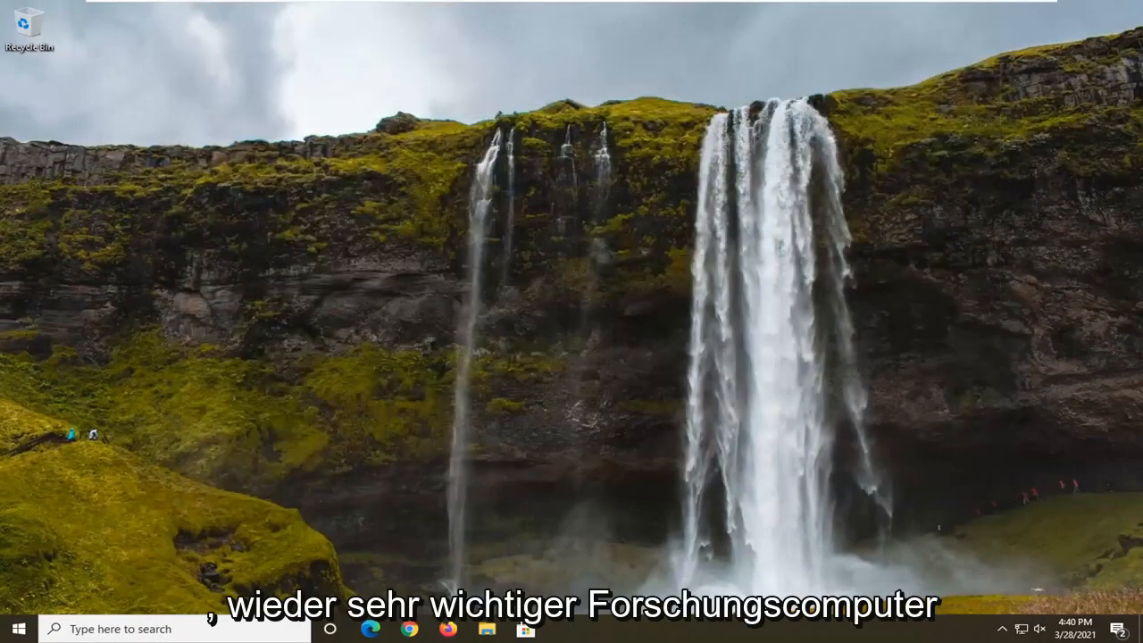